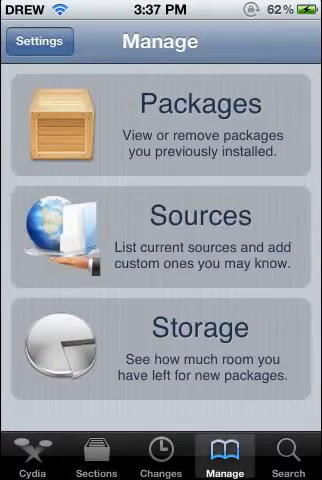
# - View the installed Cydia sources, then go to the package Search tab
pyautogui.click(161, 227)
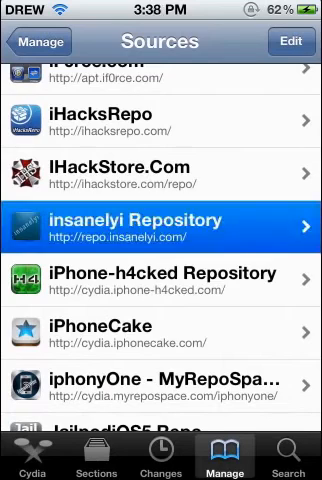
pyautogui.click(287, 465)
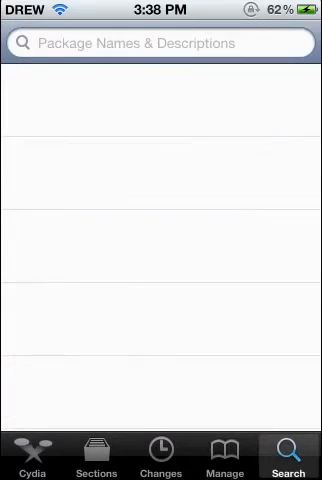
# - Search Cydia for 'Gremlin' to reach the installed Gremlin 2.0i-2 package
pyautogui.write('Grro')
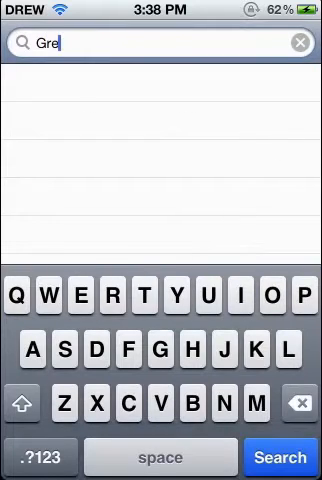
pyautogui.write('mn')
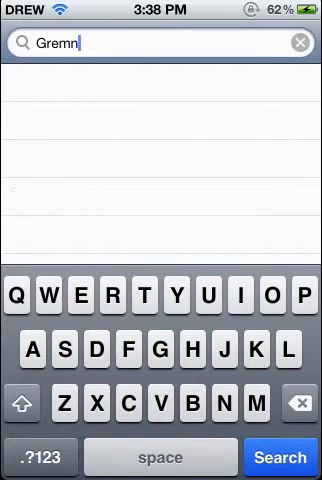
pyautogui.write('li')
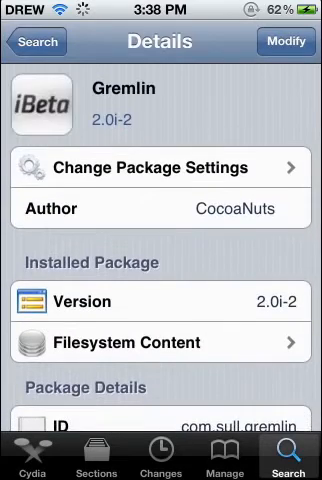
pyautogui.click(36, 42)
pyautogui.write('An')
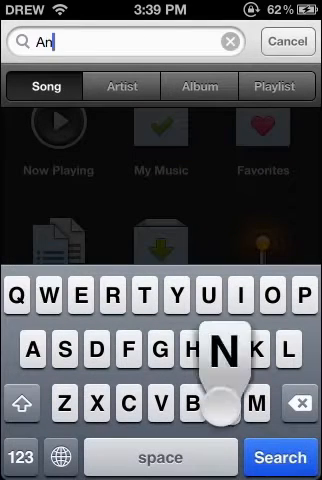
# - Search Grooveshark for the song 'Another way to die'
pyautogui.write('other way to die')
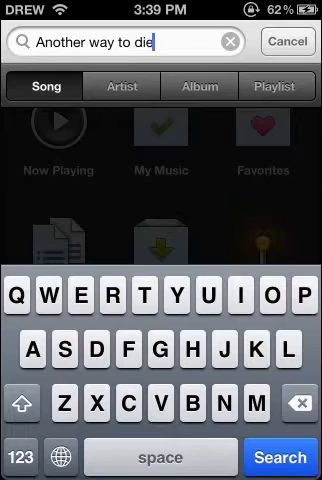
pyautogui.click(277, 457)
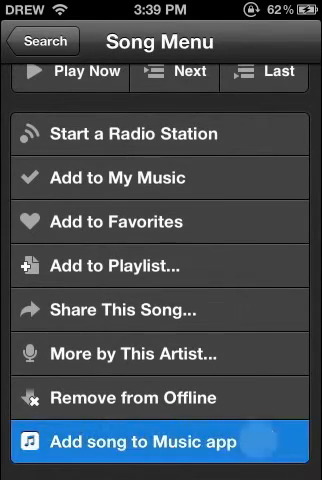
# - Add 'Another Way to Die' to the Music app and open Enhancer Settings
pyautogui.click(160, 442)
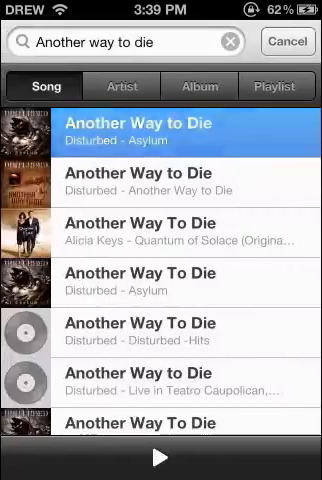
pyautogui.click(289, 43)
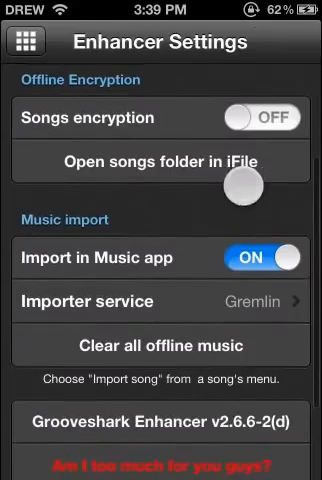
# - Confirm Gremlin is the importer service in the enhancer settings
pyautogui.click(160, 301)
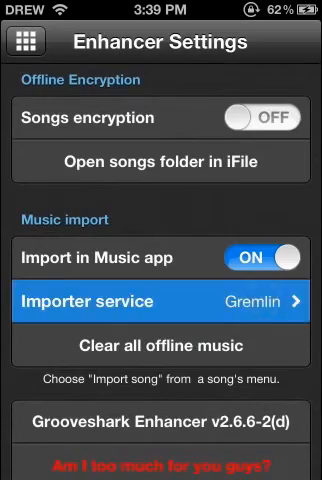
pyautogui.click(161, 300)
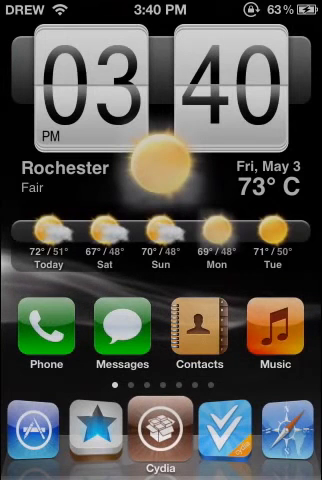
# - Launch Music and open Disturbed's songs to find 'Another Way to Die'
pyautogui.click(271, 340)
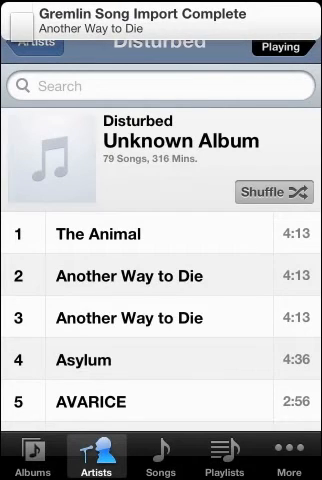
# - Play track 3, 'Another Way to Die' by Disturbed
pyautogui.click(160, 320)
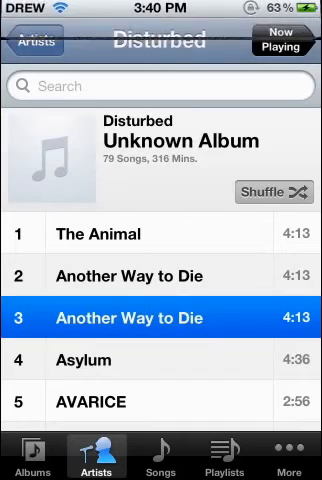
pyautogui.click(160, 318)
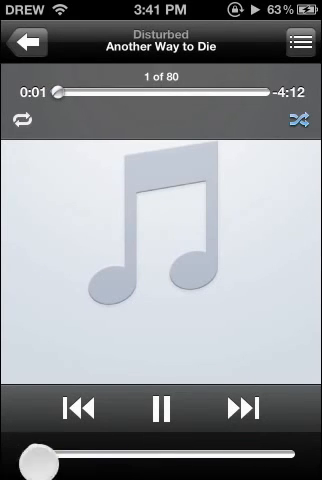